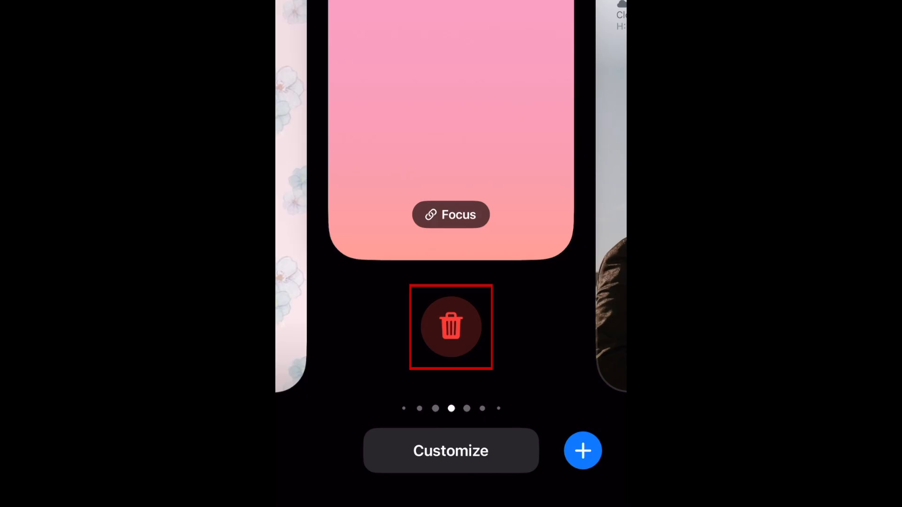
Request deletion of the pink Focus-linked wallpaper via its trash icon.
click(451, 327)
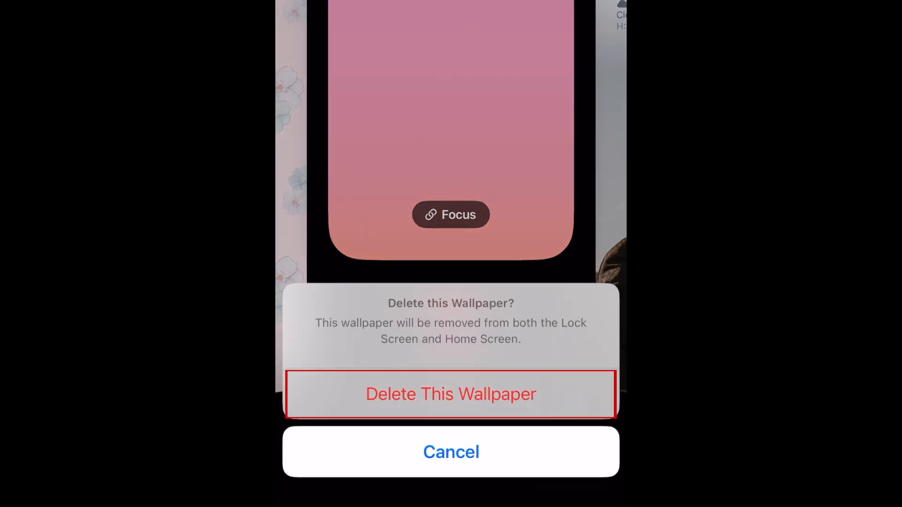
Confirm 'Delete This Wallpaper' to remove it from Lock and Home Screens.
click(451, 394)
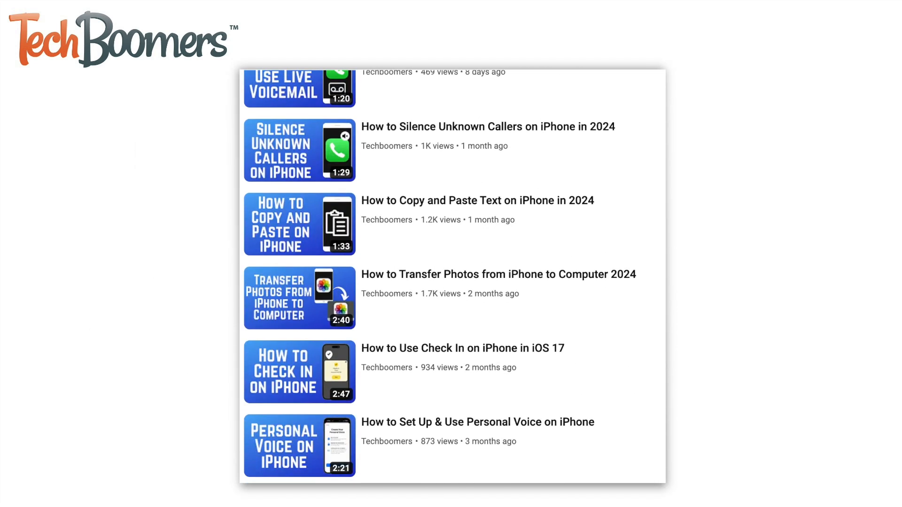
scroll(down, 3)
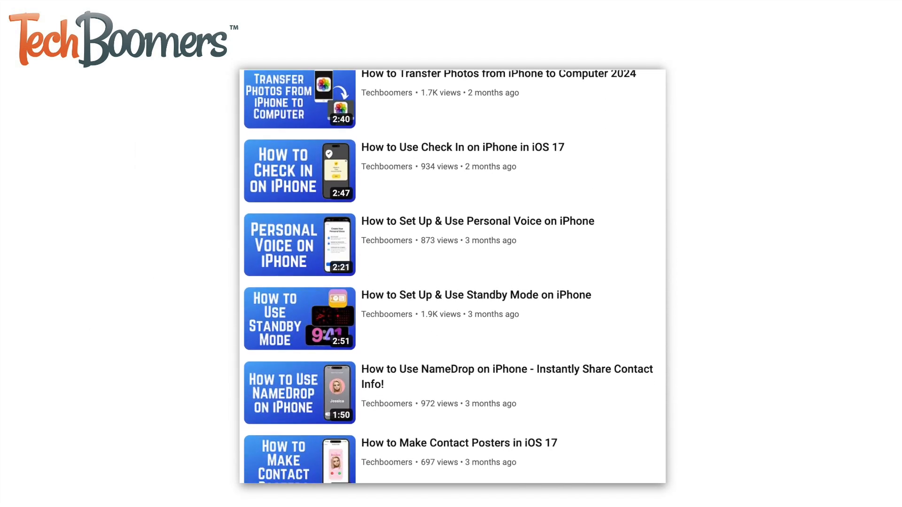
scroll(down, 3)
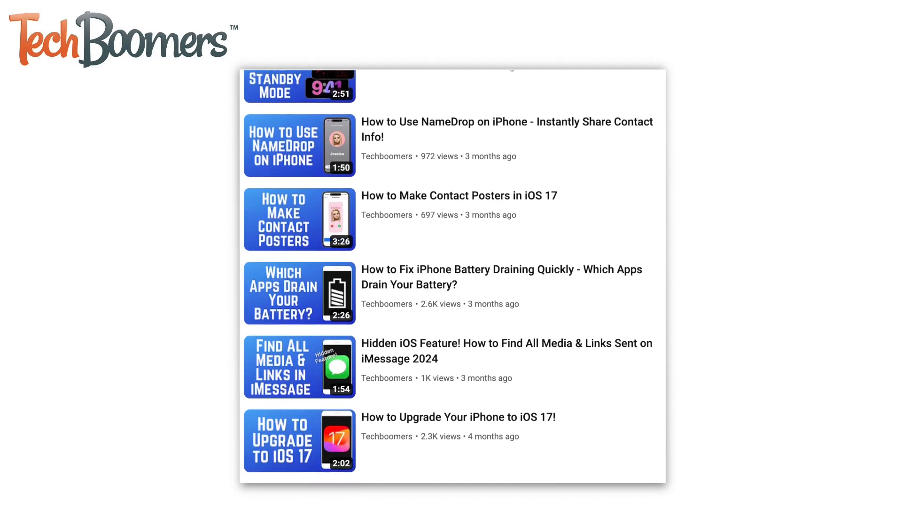
scroll(down, 3)
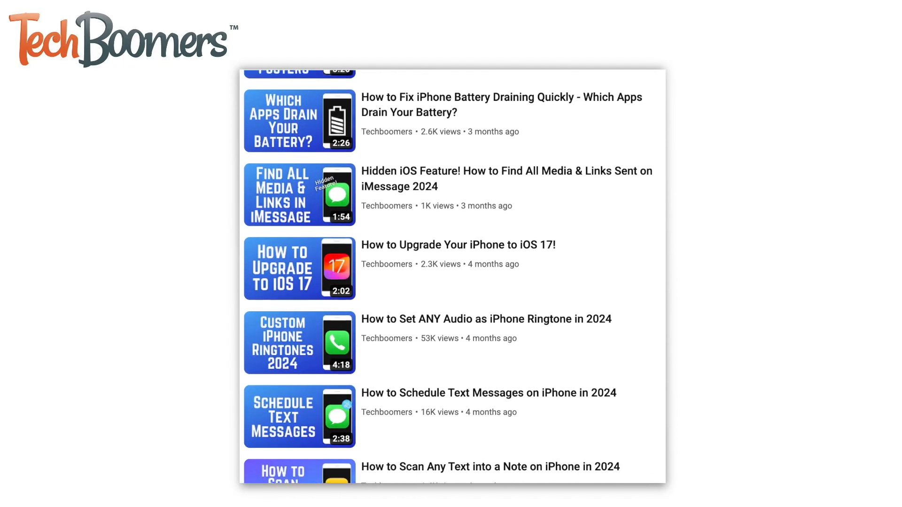